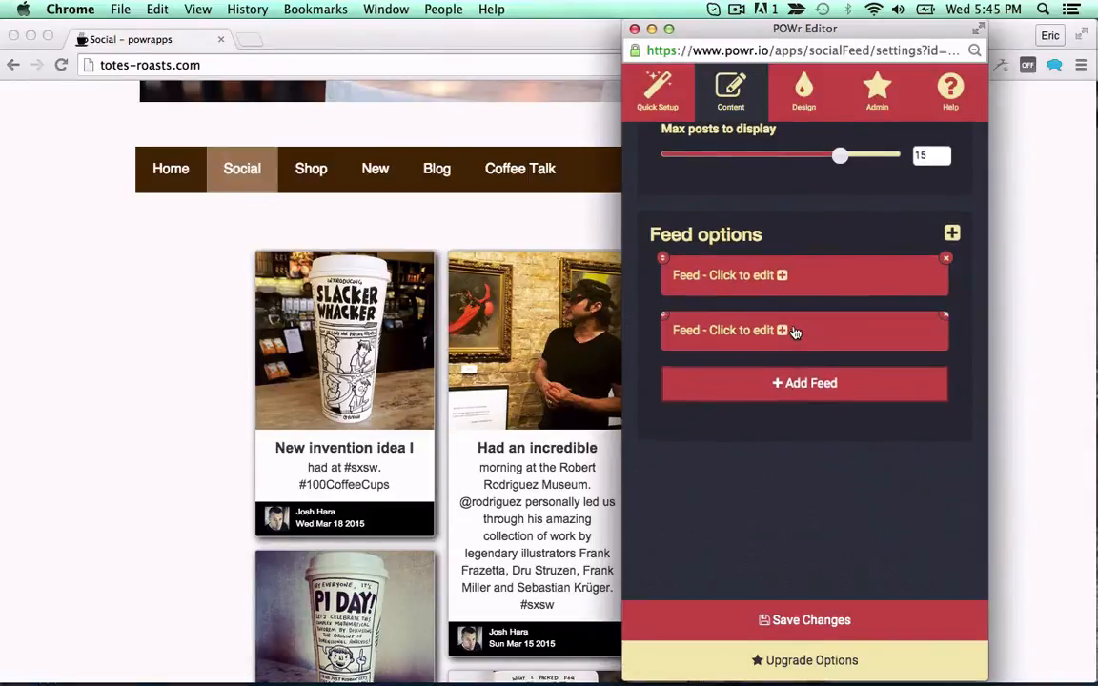
{"action": "left_click", "coordinate": [729, 330]}
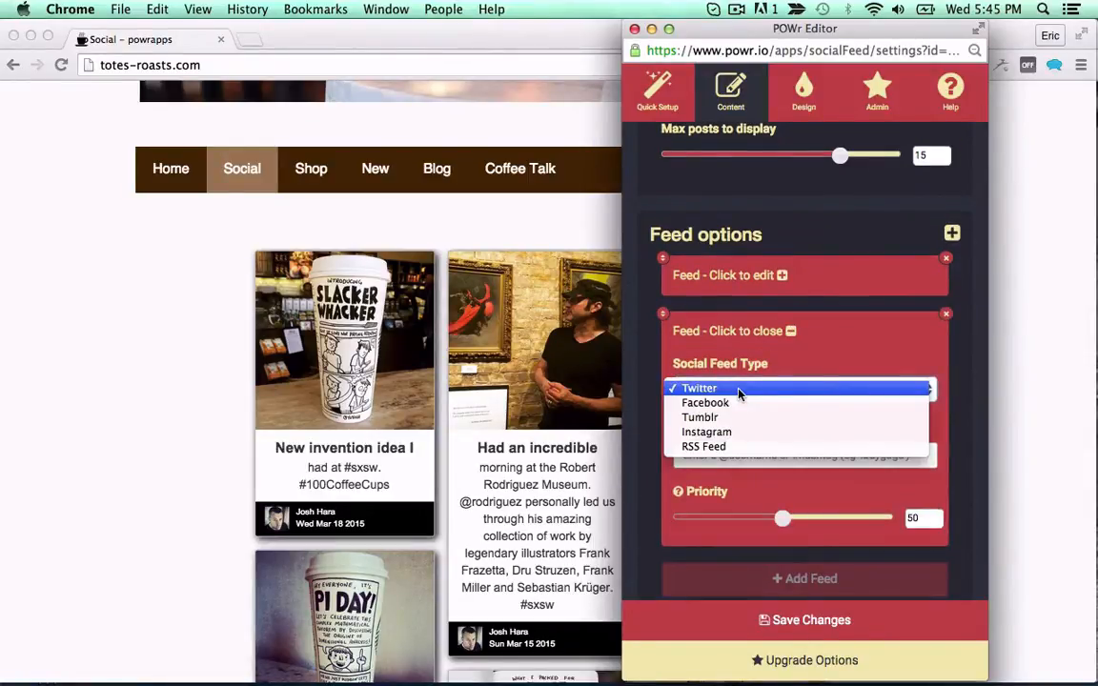
{"action": "left_click", "coordinate": [700, 387]}
{"action": "type", "text": "@powrplug"}
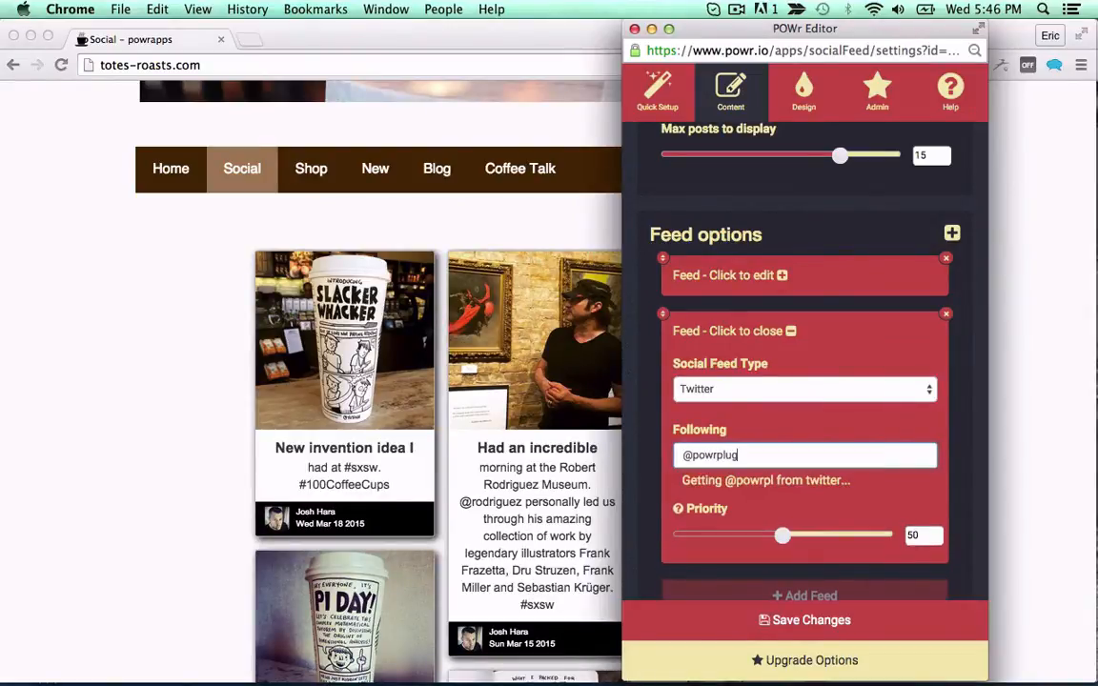
{"action": "type", "text": "ins"}
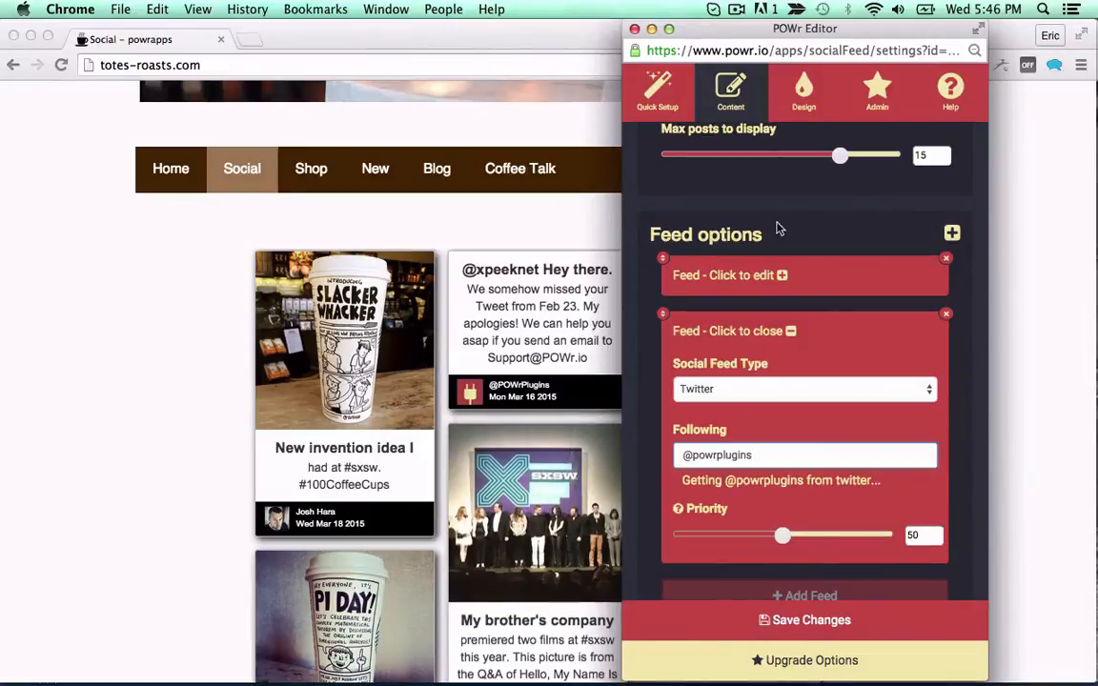
{"action": "left_click", "coordinate": [803, 91]}
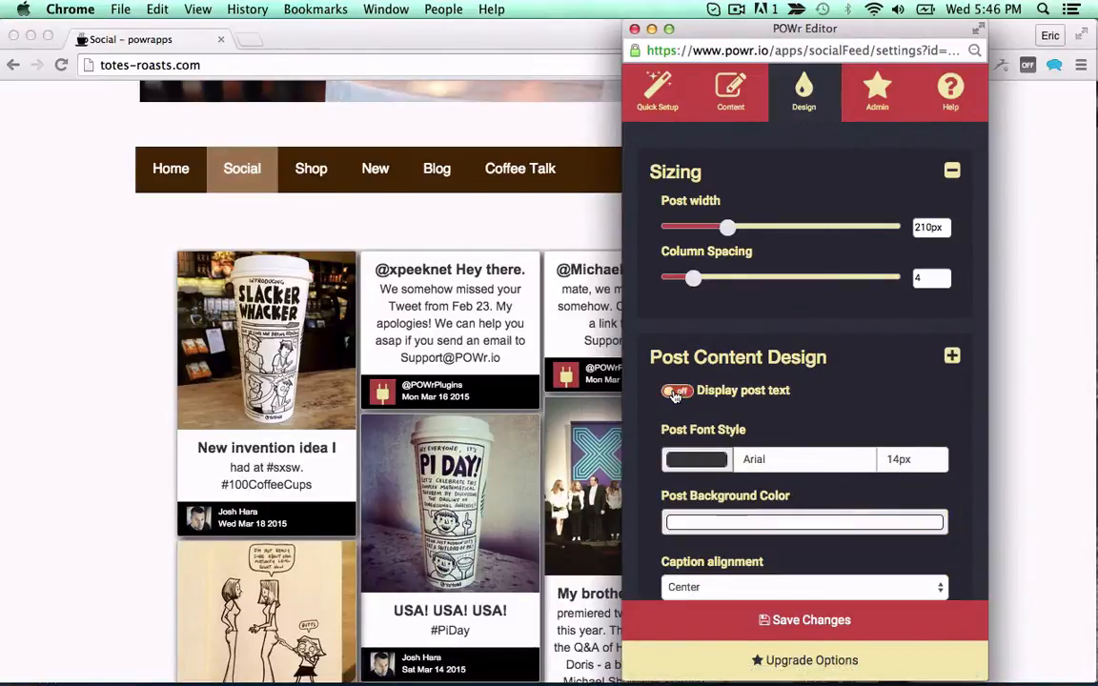
Step: Keep post footers shown on the Design tab, save the changes, and close the editor
{"action": "left_click", "coordinate": [676, 389]}
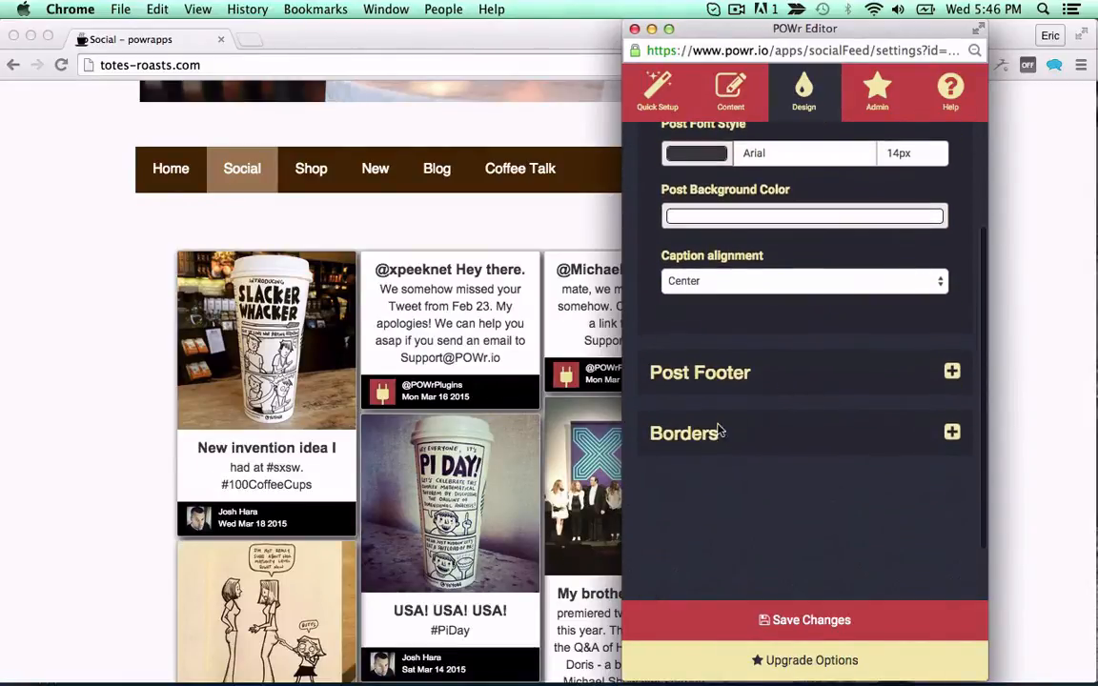
{"action": "left_click", "coordinate": [951, 370]}
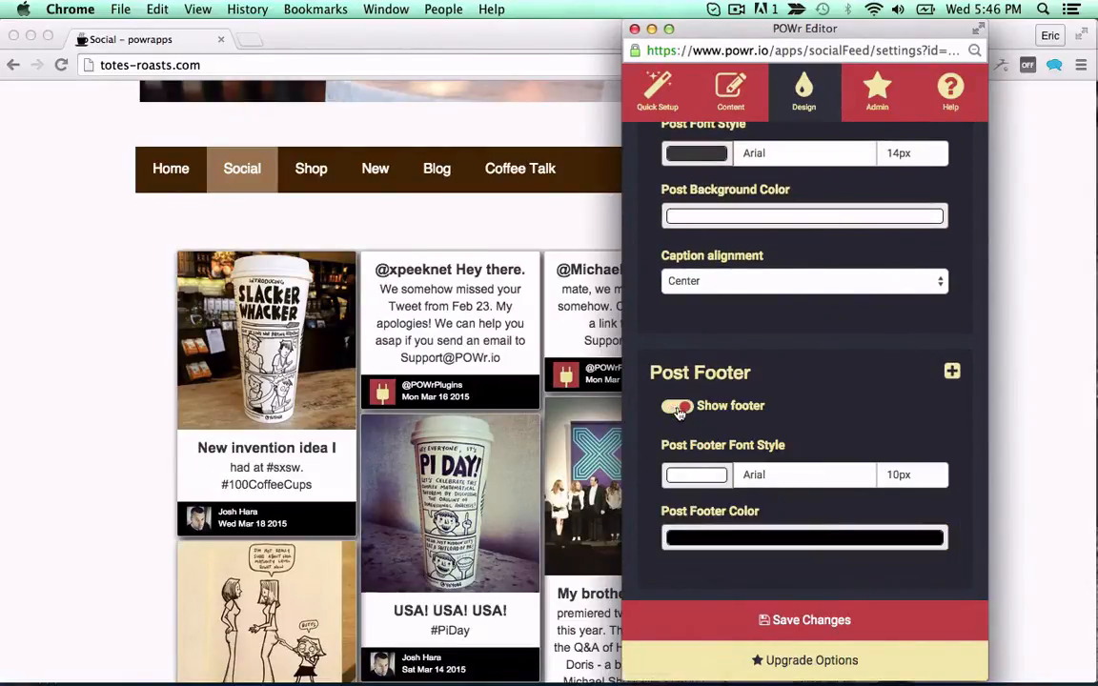
{"action": "left_click", "coordinate": [676, 405]}
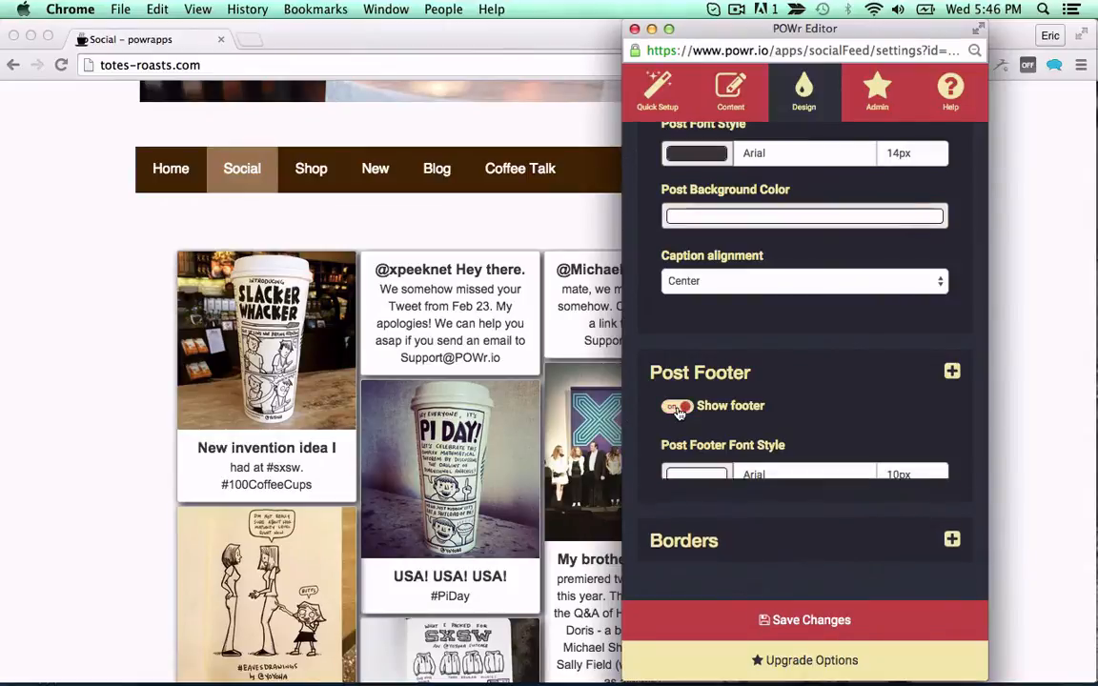
{"action": "left_click", "coordinate": [677, 405]}
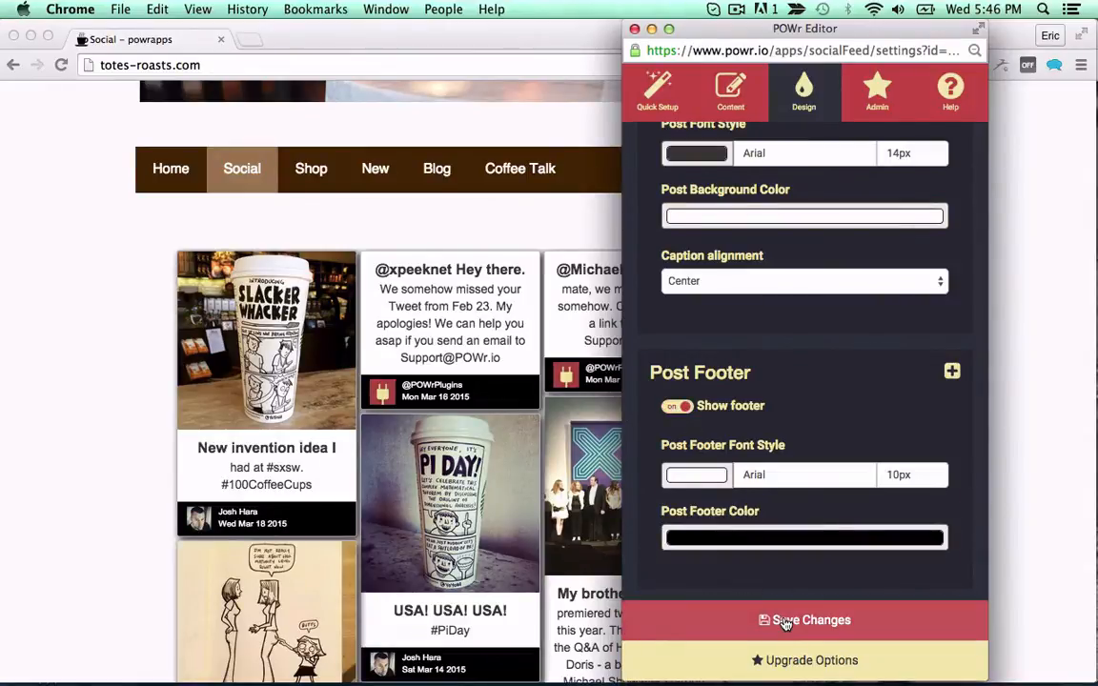
{"action": "left_click", "coordinate": [804, 620]}
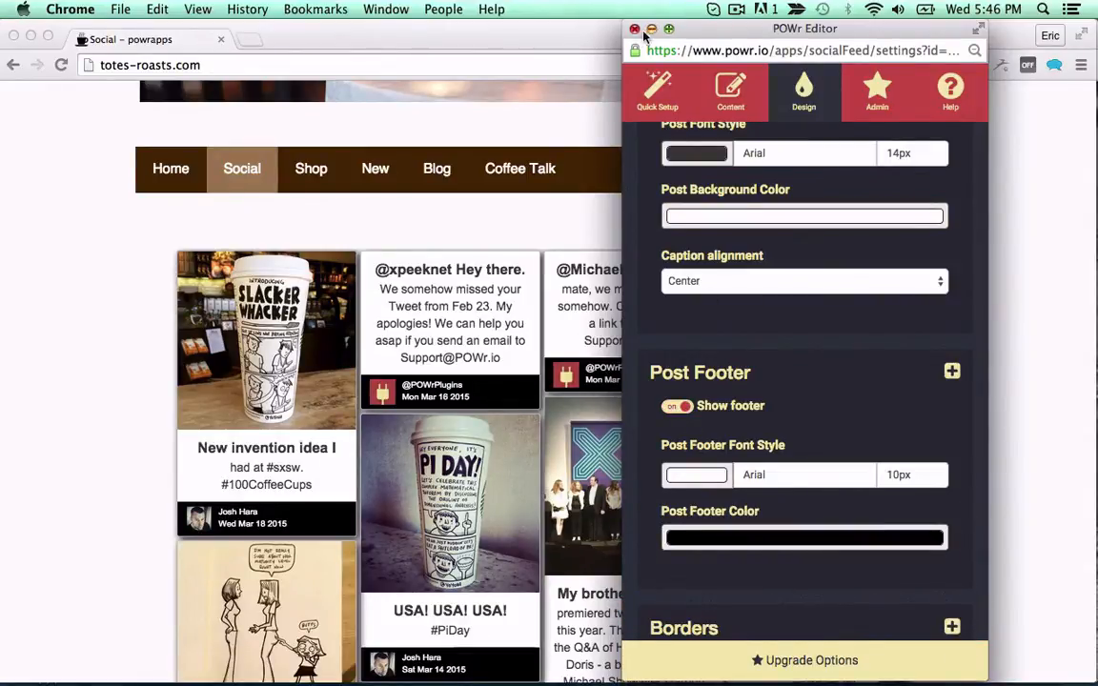
{"action": "left_click", "coordinate": [635, 29]}
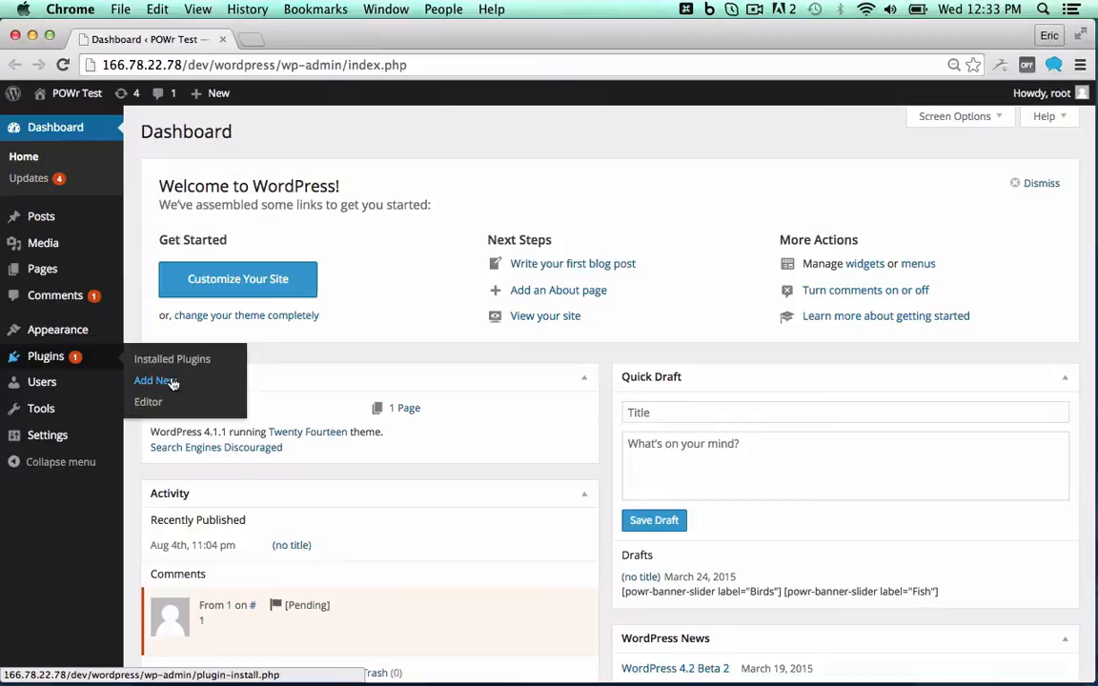
Step: Search Add New plugins for 'POWr Social Feed' and install it
{"action": "left_click", "coordinate": [152, 380]}
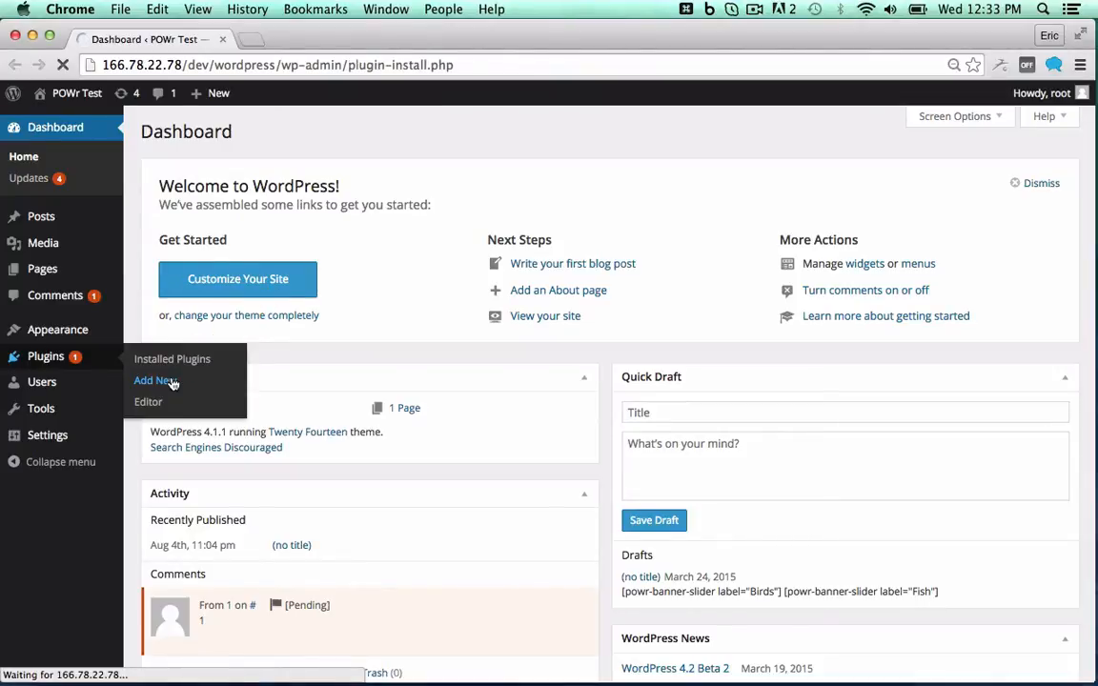
{"action": "left_click", "coordinate": [155, 380]}
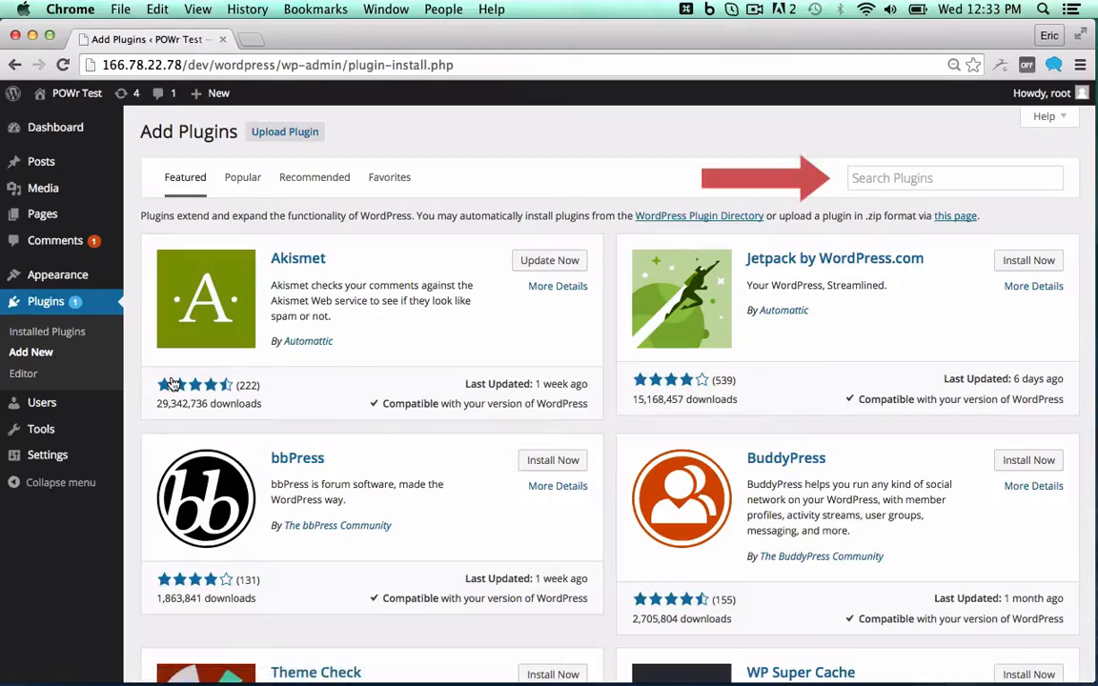
{"action": "type", "text": "POWr Social Feed"}
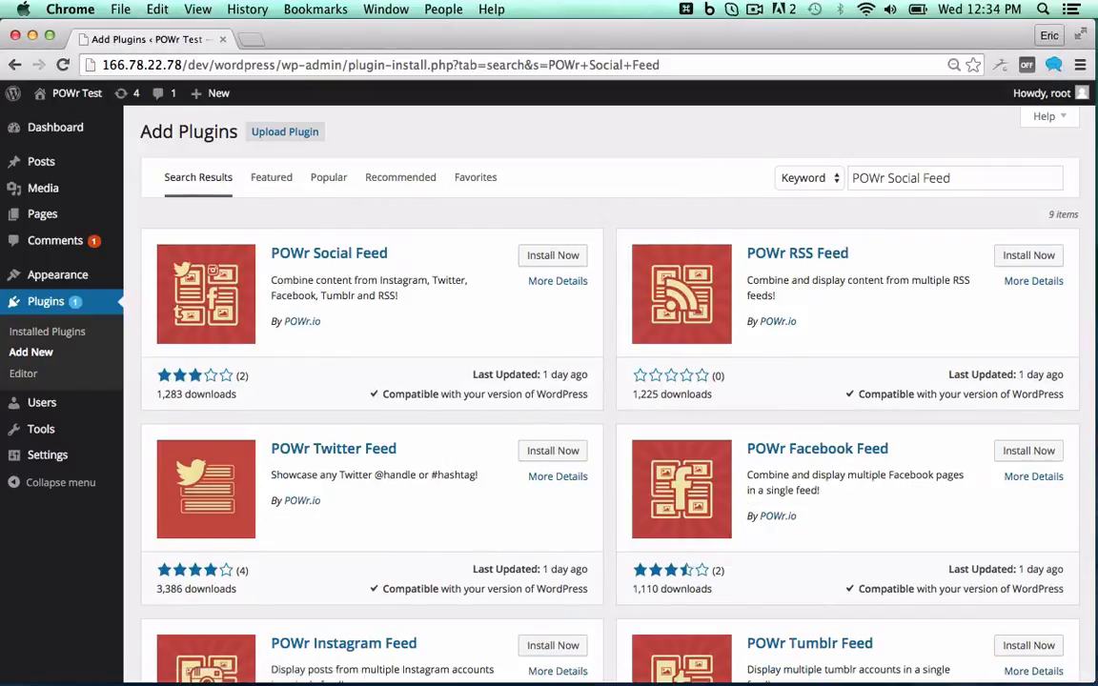
{"action": "left_click", "coordinate": [553, 255]}
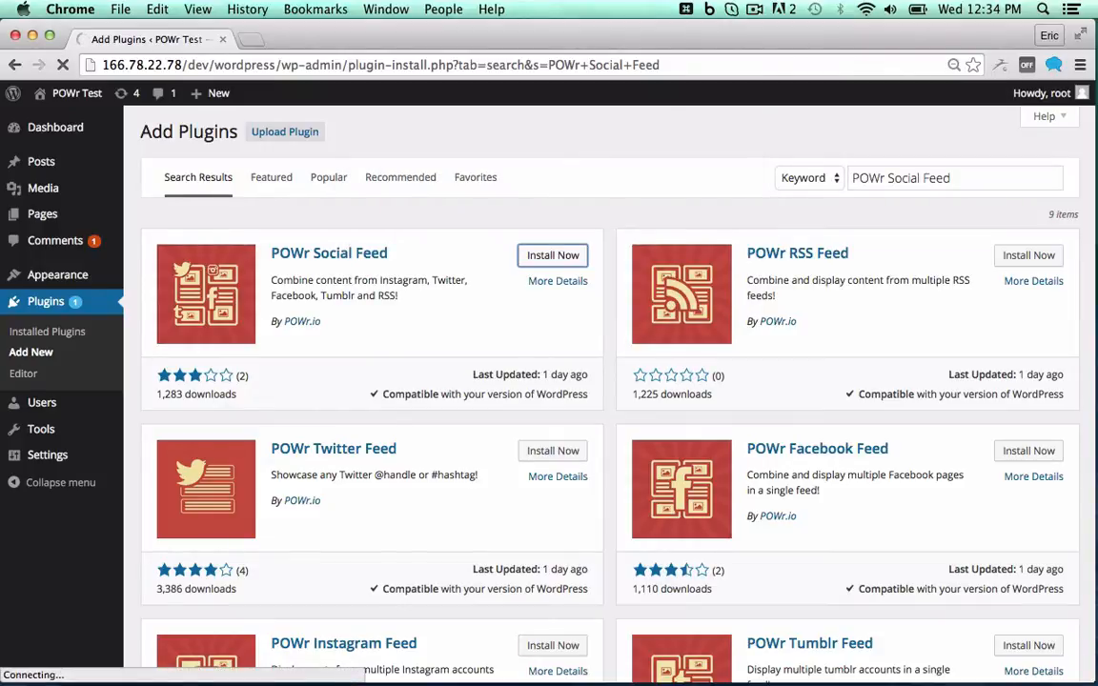
{"action": "left_click", "coordinate": [553, 254]}
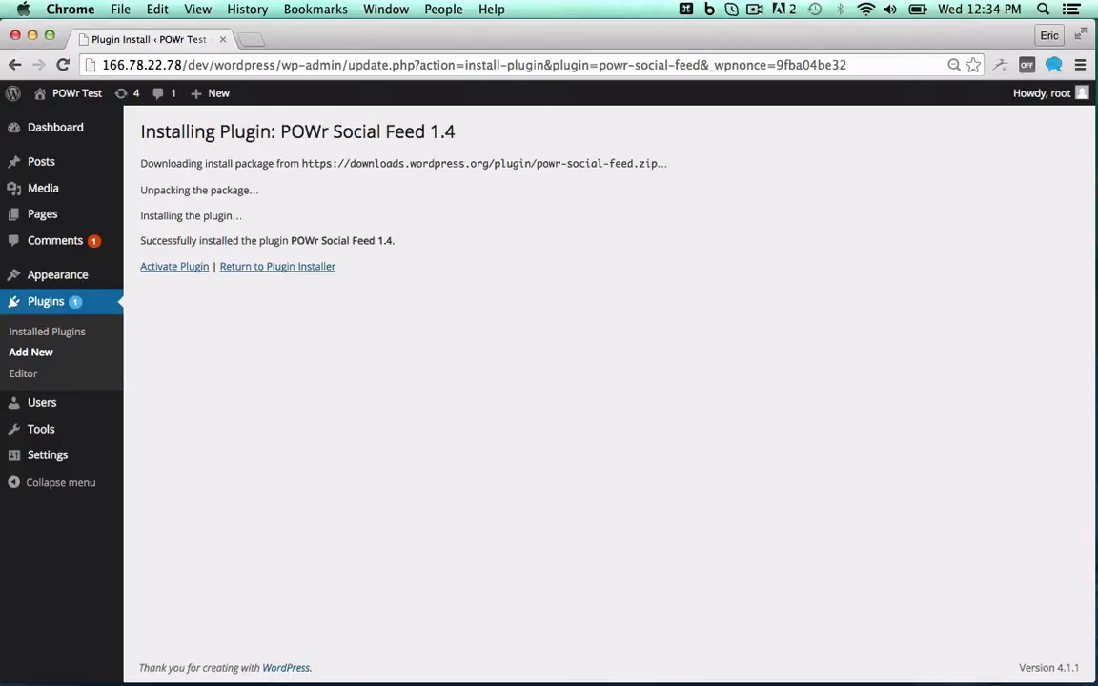
Step: Activate POWr Social Feed and start a new blank page
{"action": "left_click", "coordinate": [173, 266]}
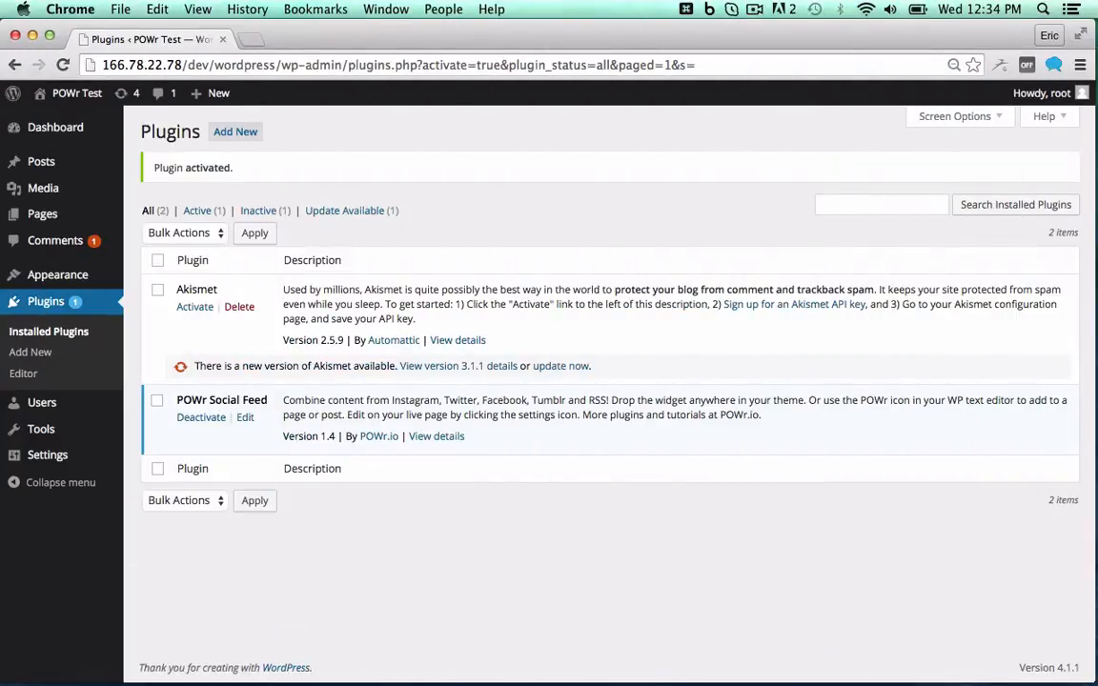
{"action": "left_click", "coordinate": [30, 265]}
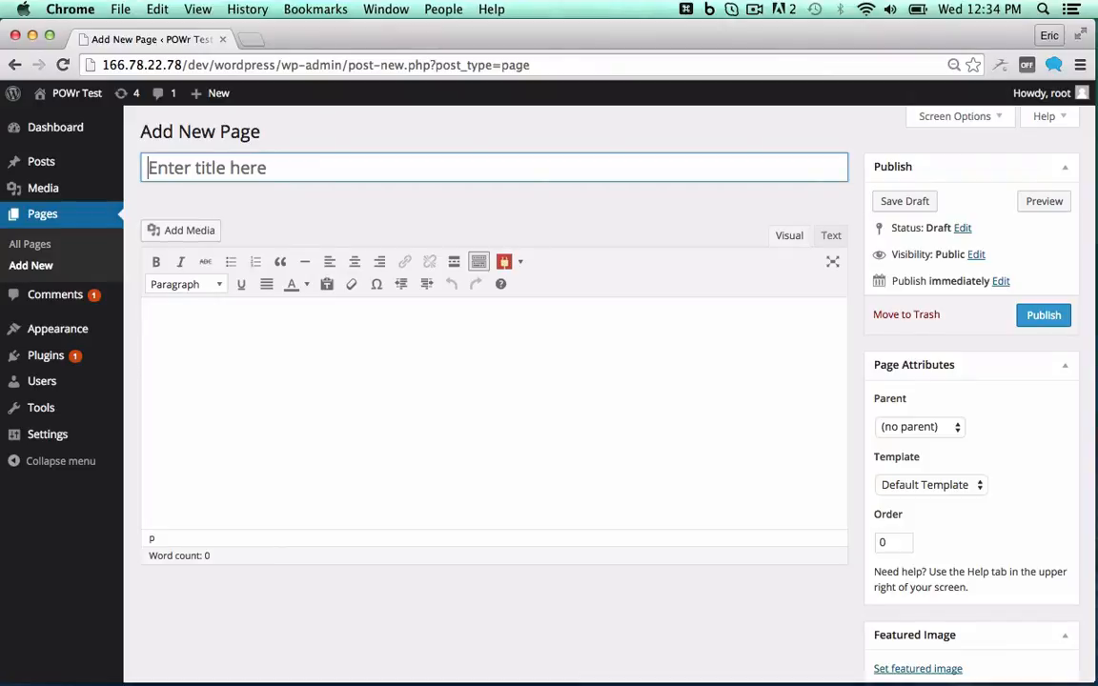
{"action": "mouse_move", "coordinate": [504, 261]}
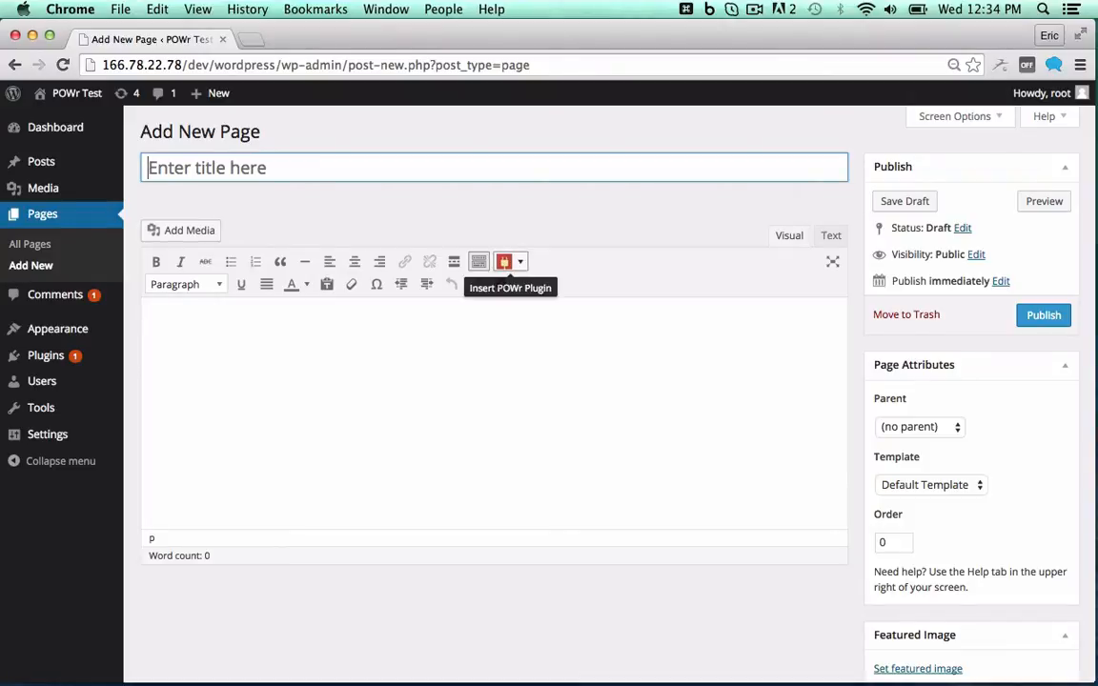
Step: Open the Insert POWr Plugin menu to list the Social apps, including Social Feed
{"action": "left_click", "coordinate": [504, 261]}
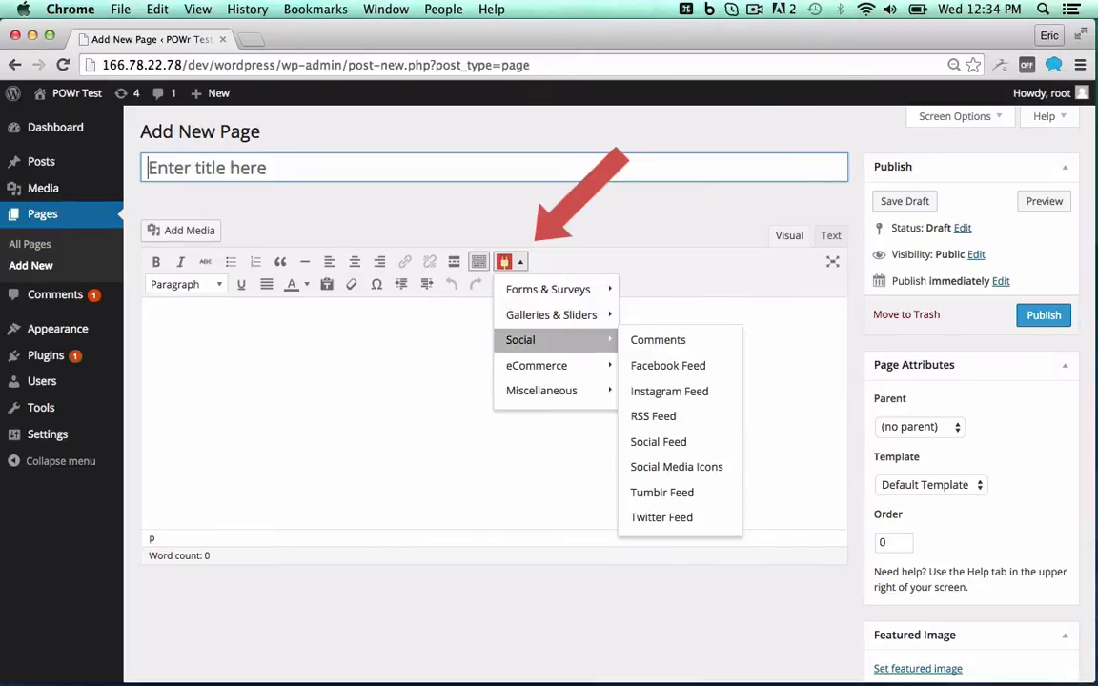
{"action": "mouse_move", "coordinate": [541, 390]}
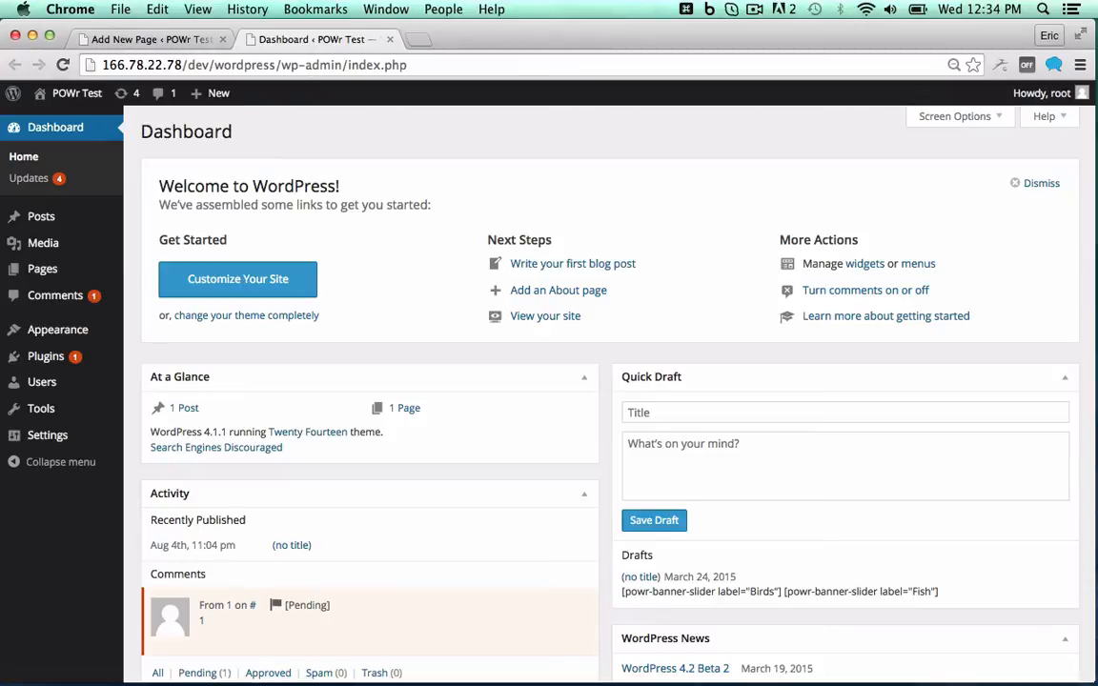
{"action": "mouse_move", "coordinate": [58, 329]}
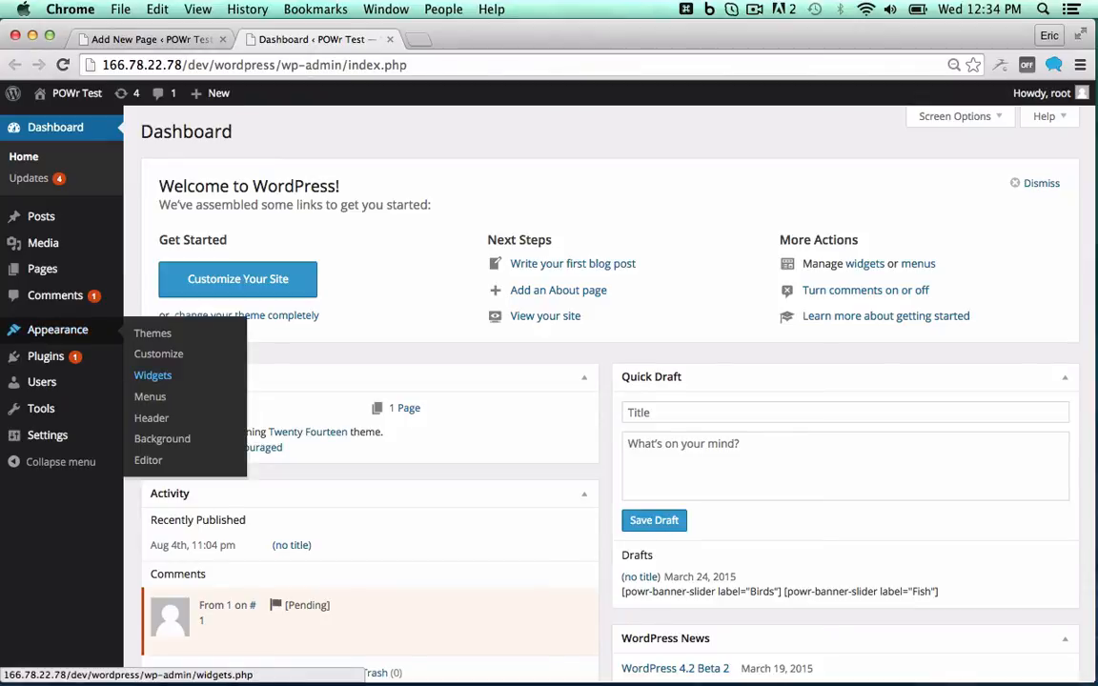
Step: Go to the Appearance > Widgets page
{"action": "left_click", "coordinate": [152, 375]}
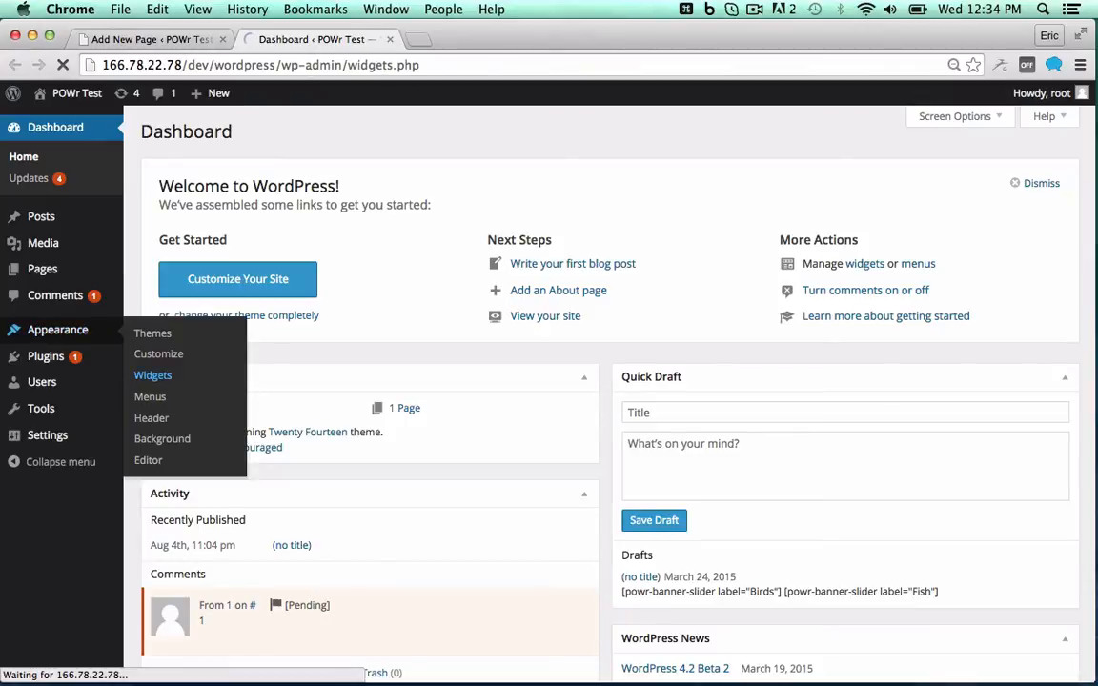
{"action": "left_click", "coordinate": [153, 374]}
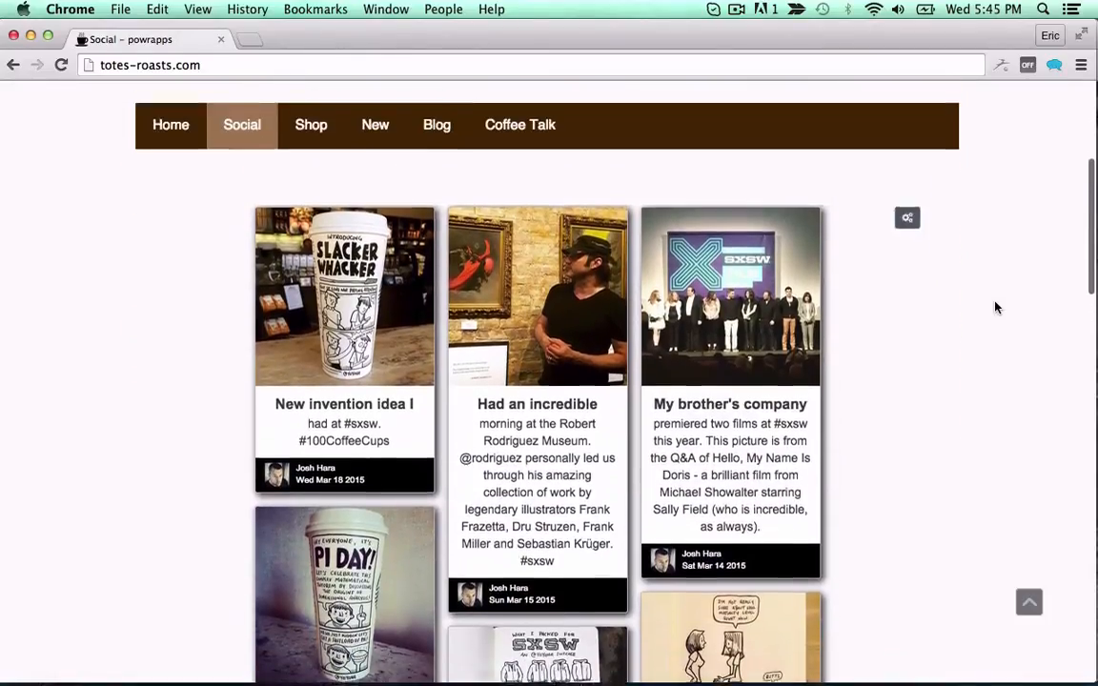
Step: Open the live feed's POWr settings and add a second feed
{"action": "left_click", "coordinate": [907, 217]}
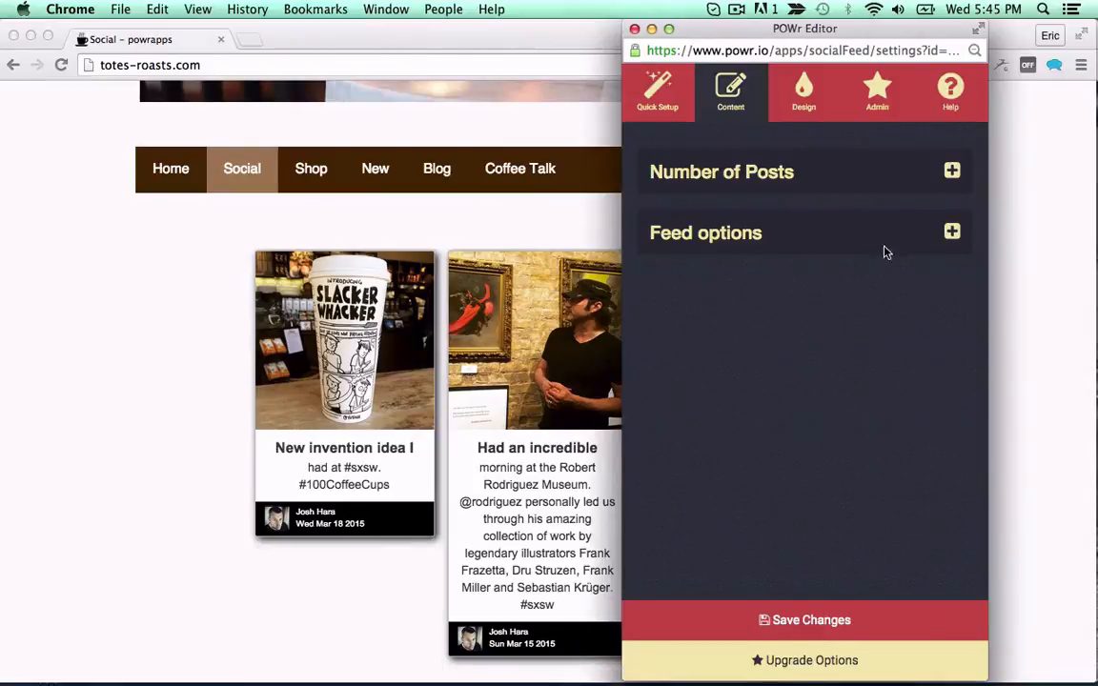
{"action": "left_click", "coordinate": [951, 170]}
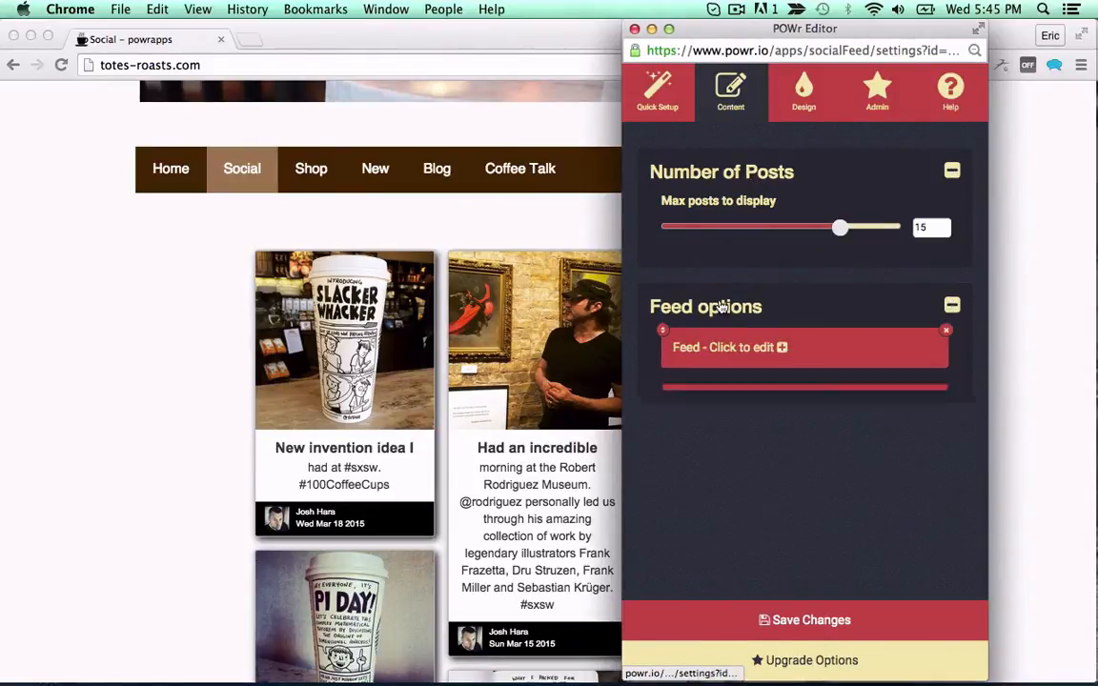
{"action": "left_click", "coordinate": [724, 347]}
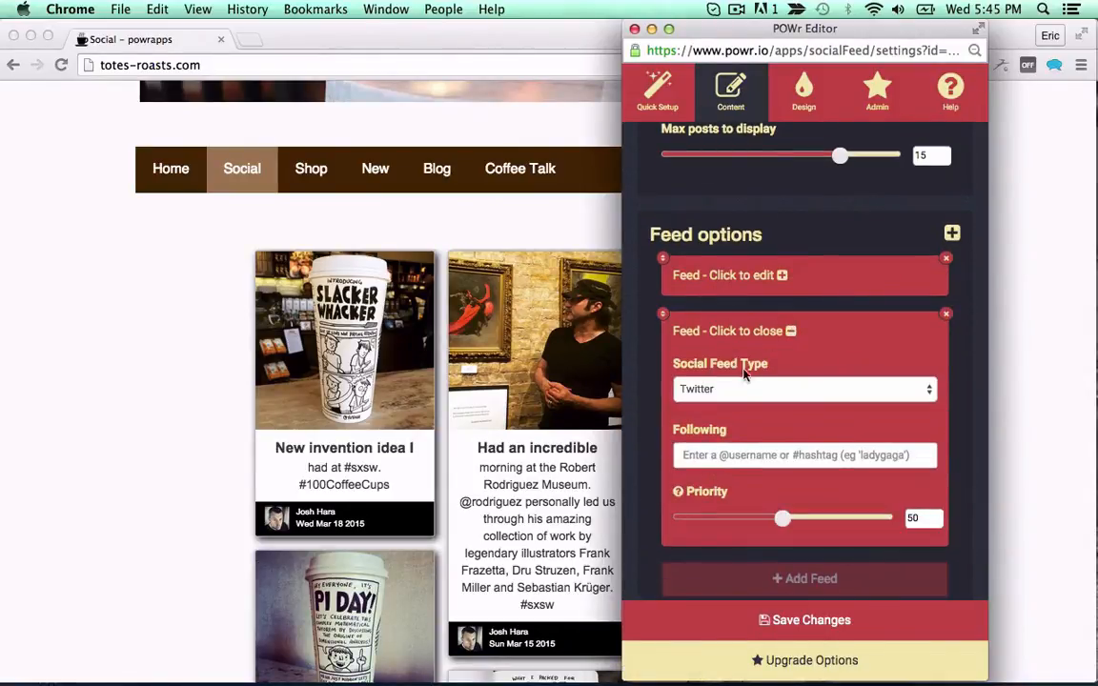